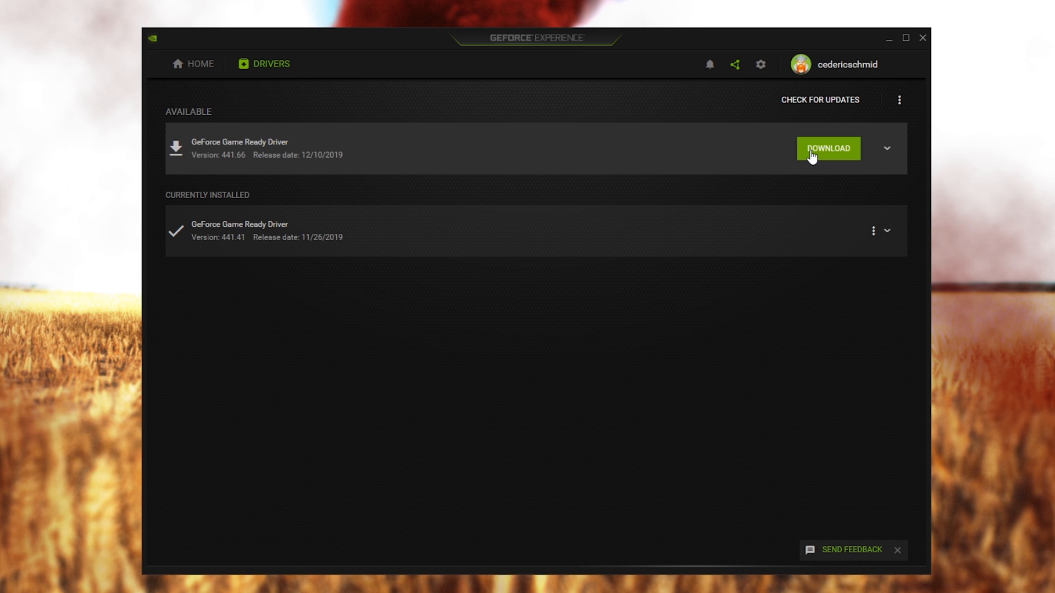
Step: Push PLAYERUNKNOWN'S BATTLEGROUNDS custom settings slider fully to Performance in GeForce Experience
left_click(200, 63)
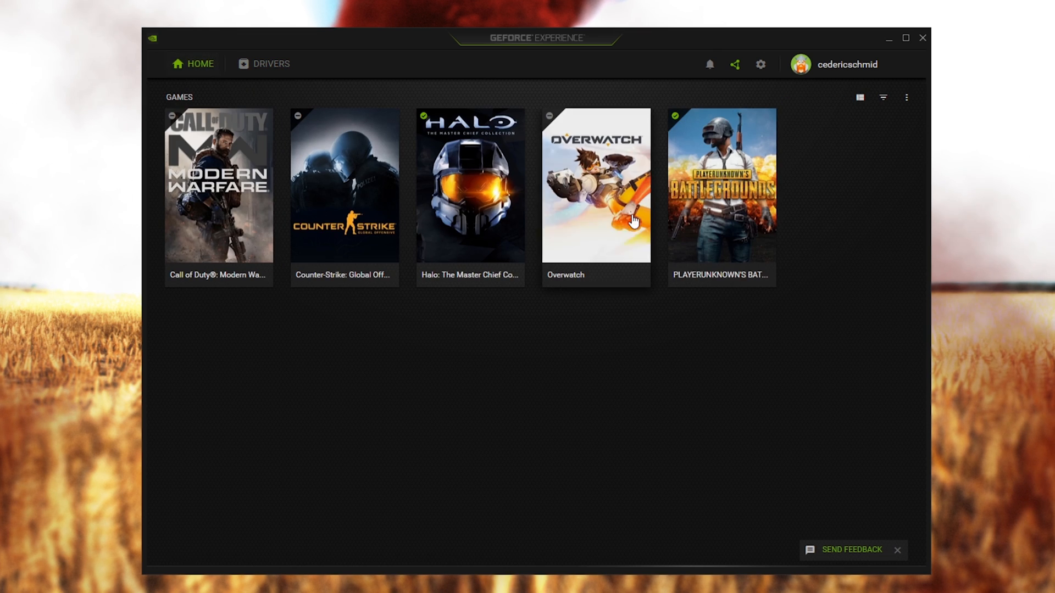
left_click(720, 192)
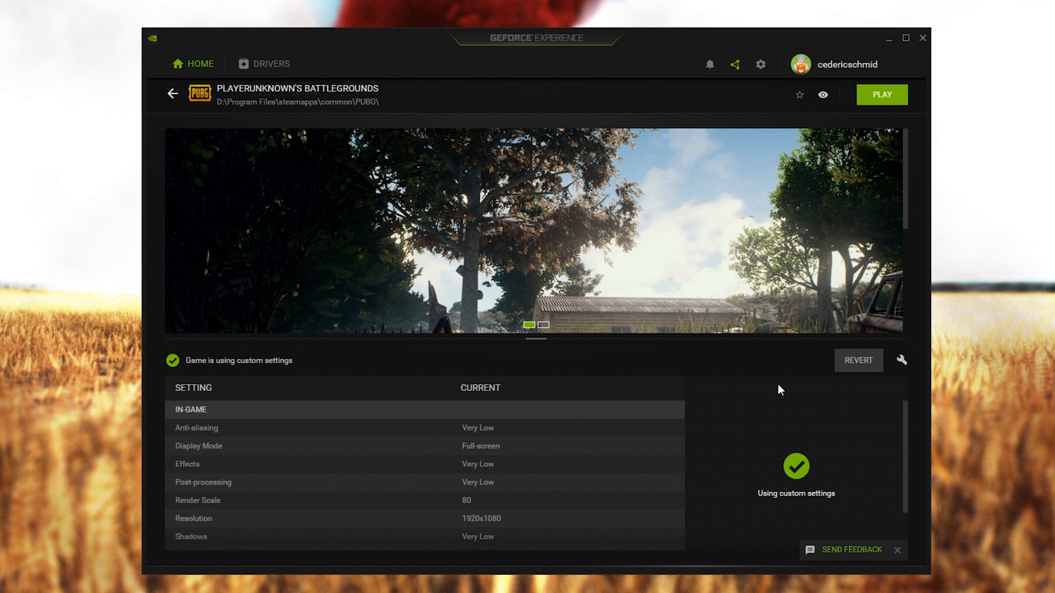
mouse_move(901, 361)
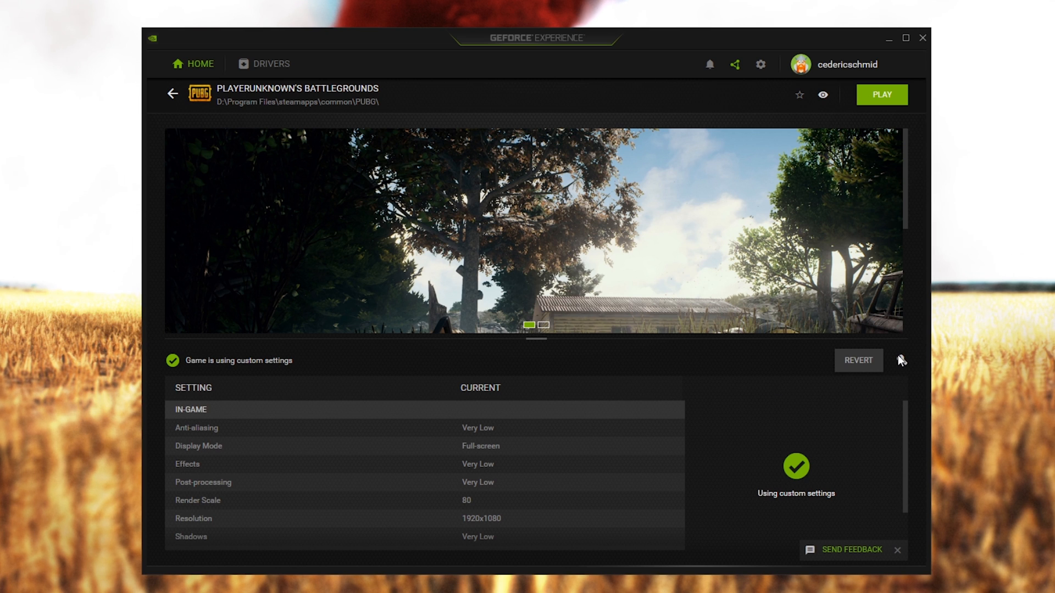
left_click(901, 361)
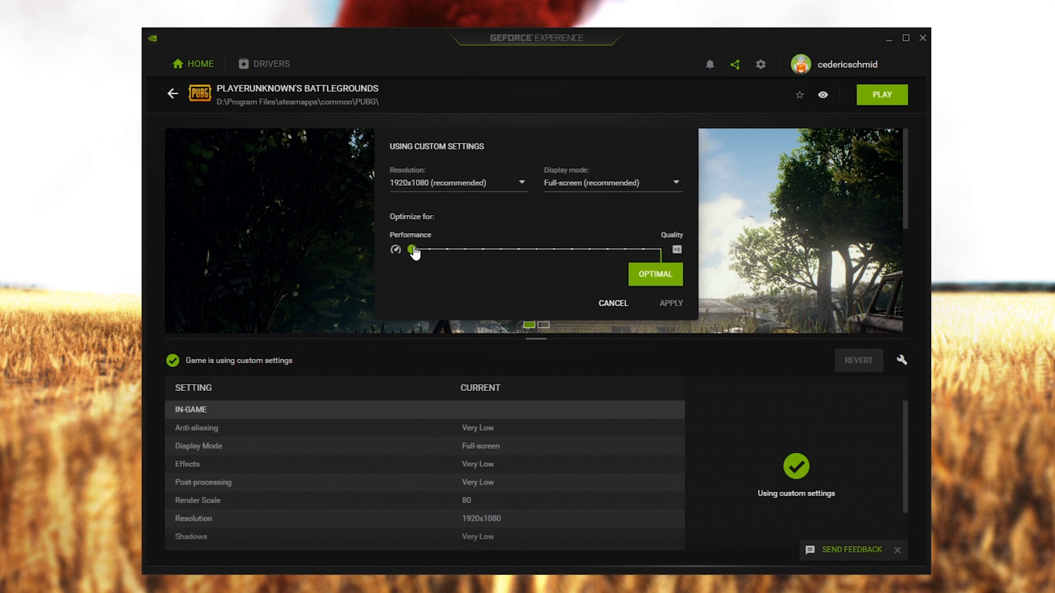
left_click(613, 303)
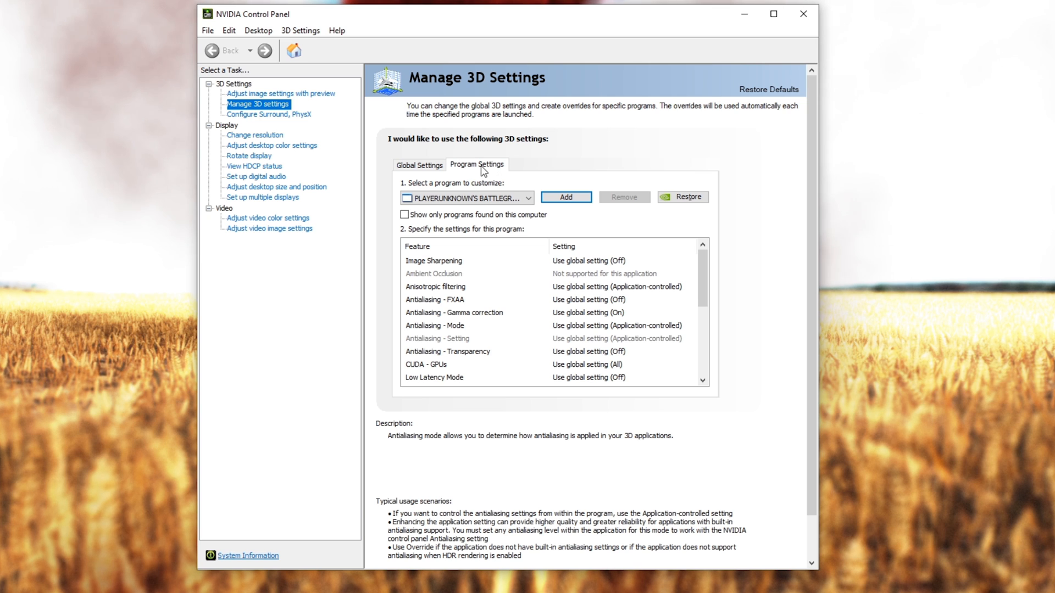
Step: Dismiss the Add program picker and set Threaded optimization to On for PUBG
left_click(565, 197)
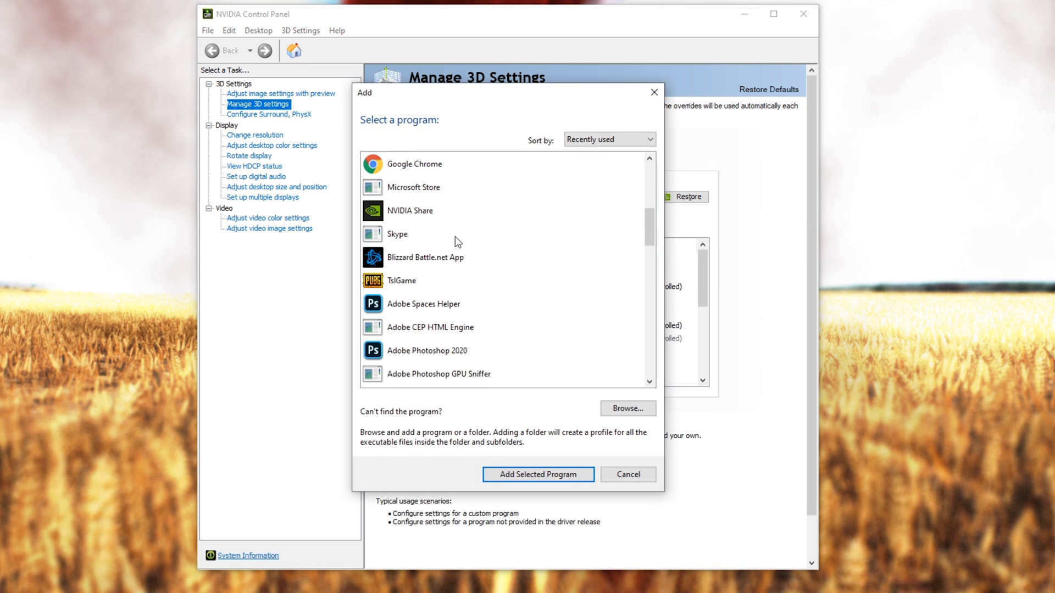
left_click(538, 475)
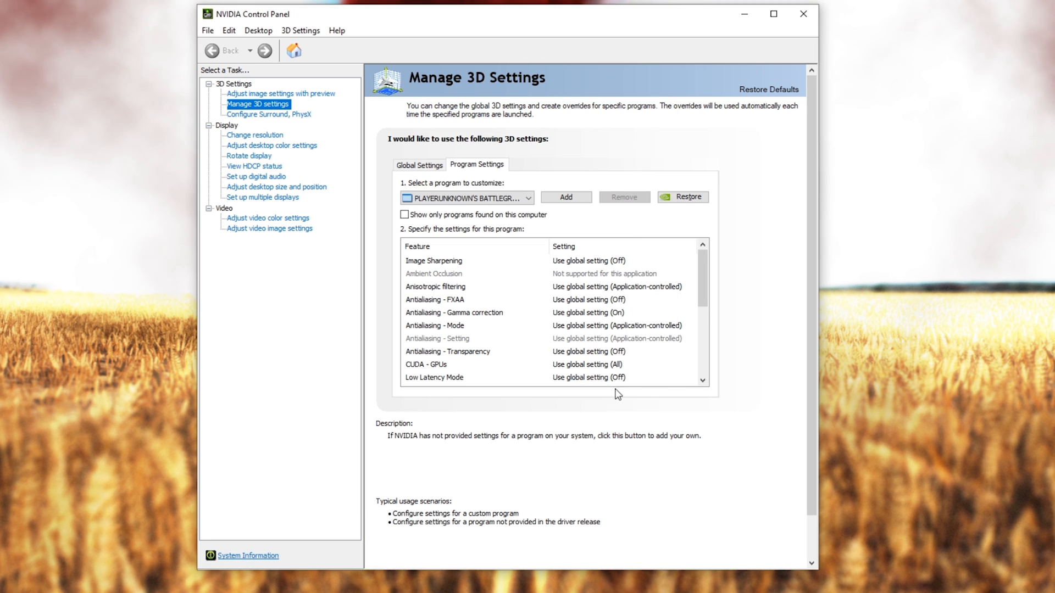
scroll("down", 3)
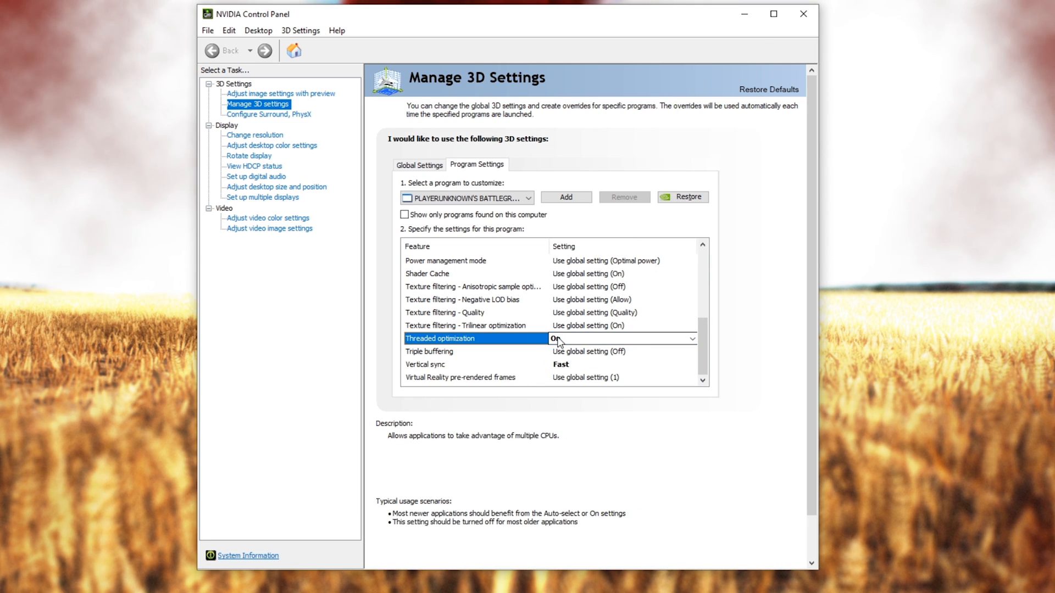
left_click(446, 364)
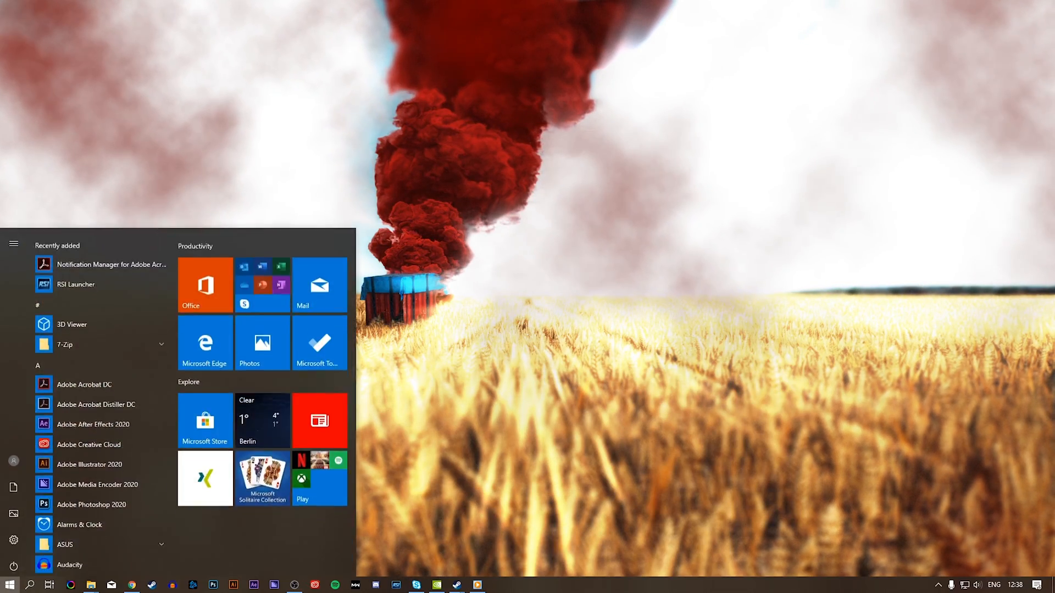
Step: Search 'game', confirm Game bar recording is Off and review the Captures page
type("game")
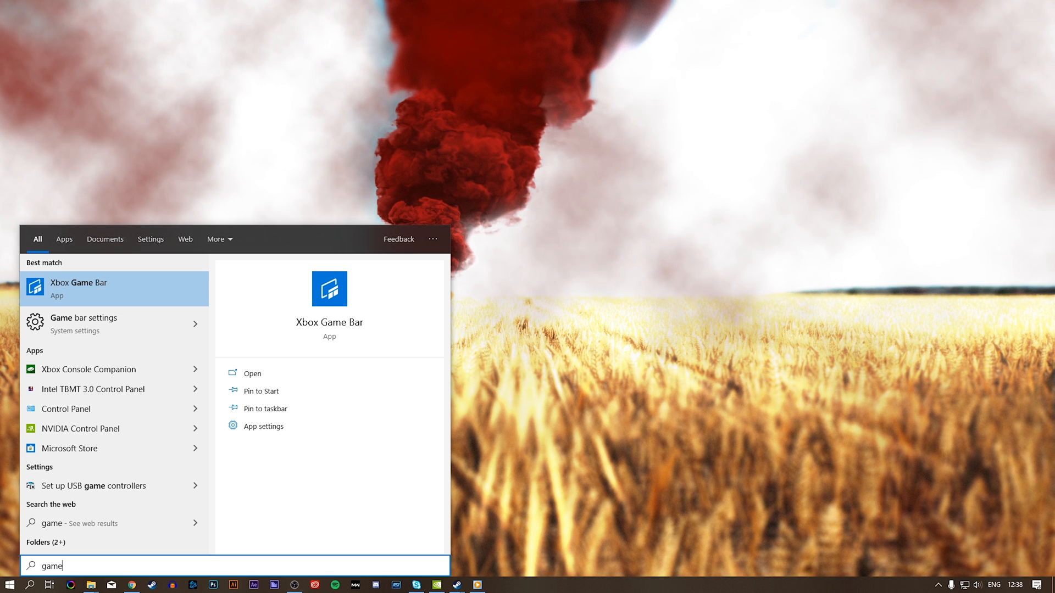
left_click(83, 323)
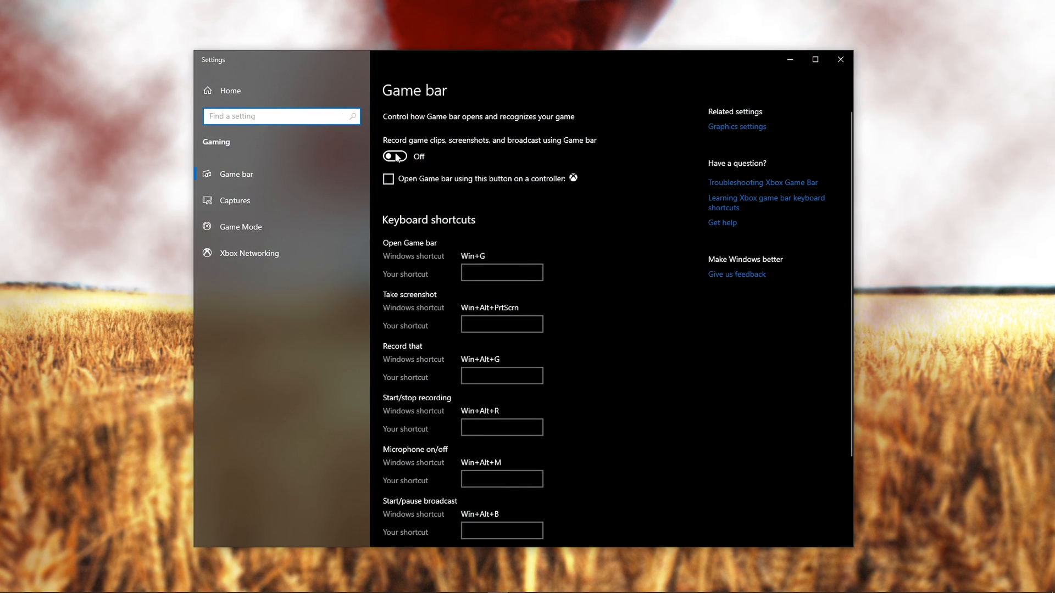
mouse_move(249, 205)
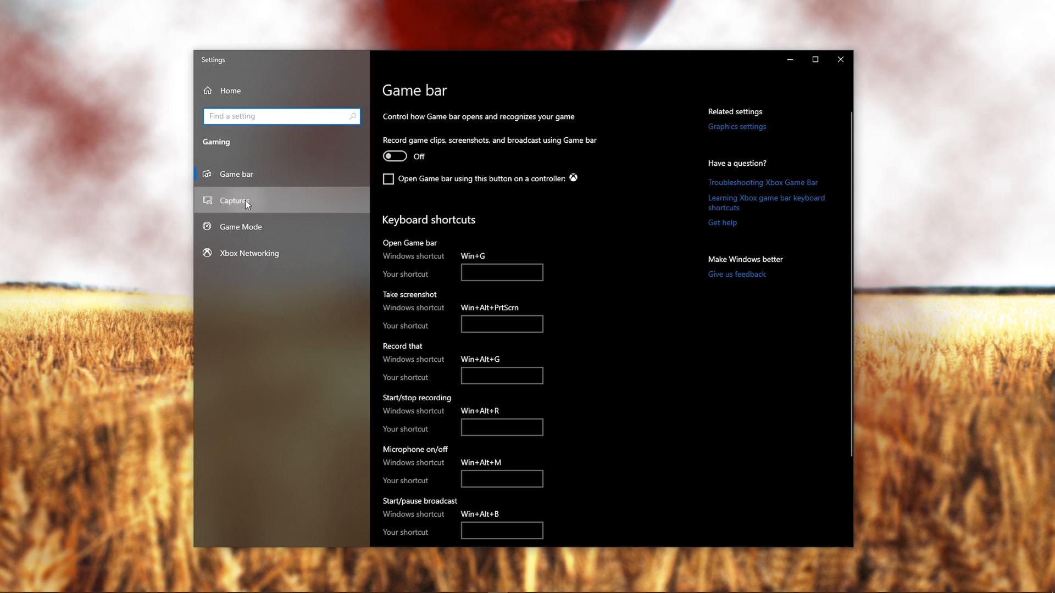
left_click(235, 200)
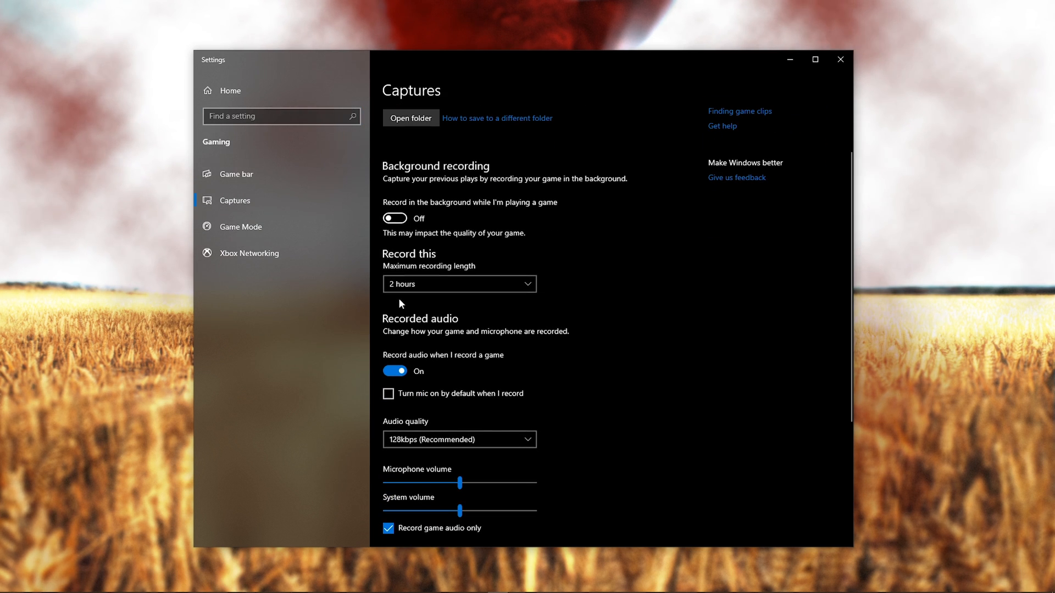
mouse_move(440, 215)
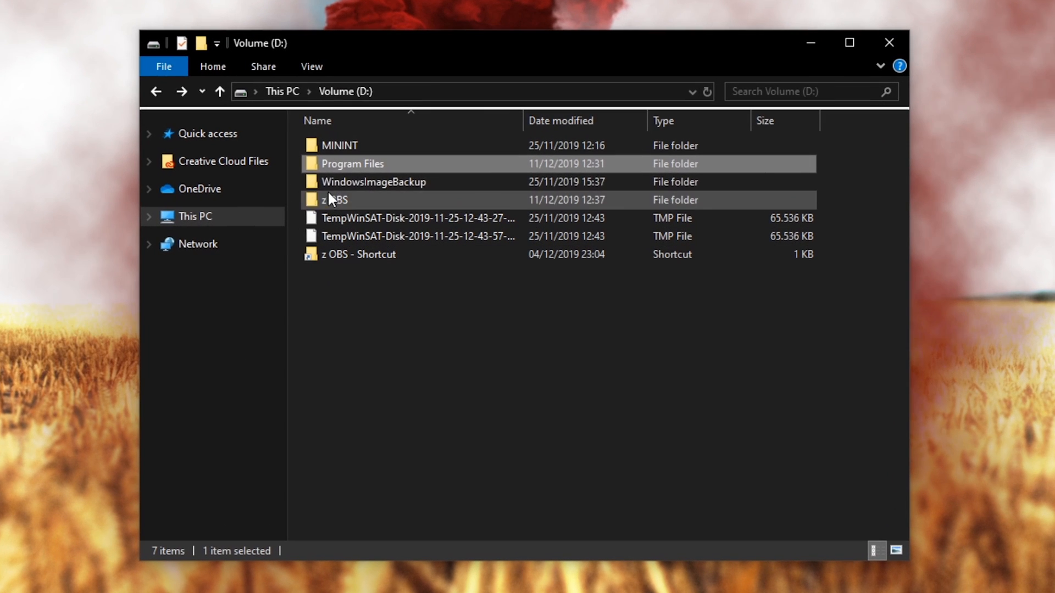
Step: Navigate Program Files > steamapps > PUBG > TslGame > Binaries and bring up TslGame's options
double_click(352, 163)
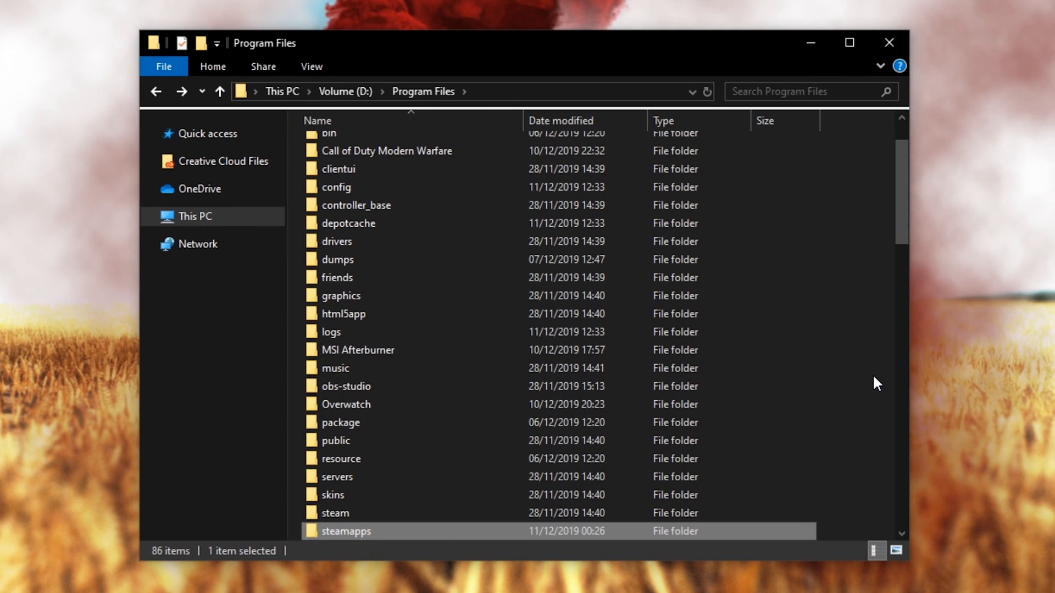
double_click(347, 532)
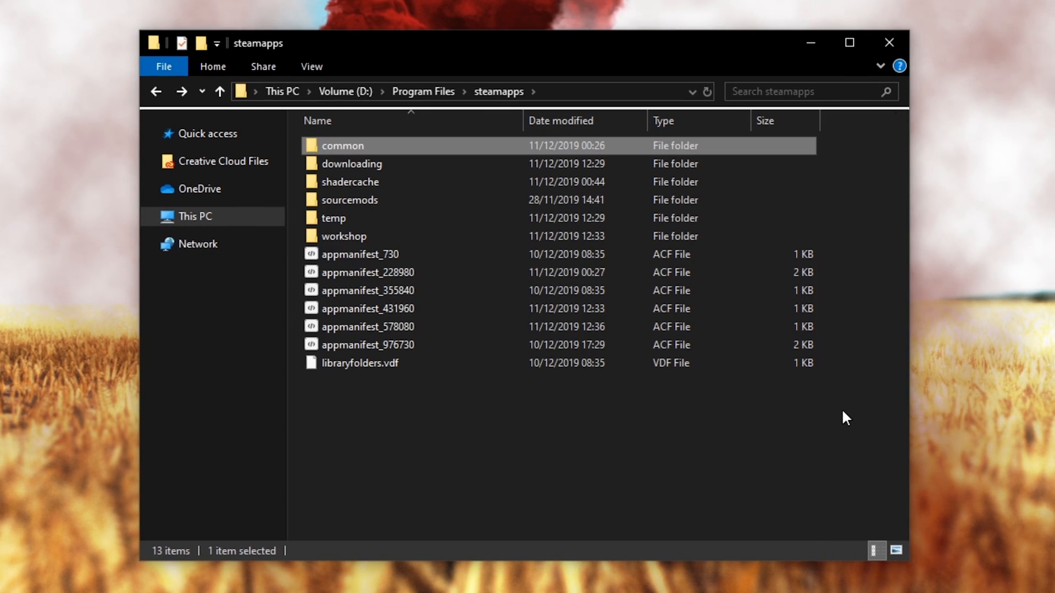
double_click(343, 145)
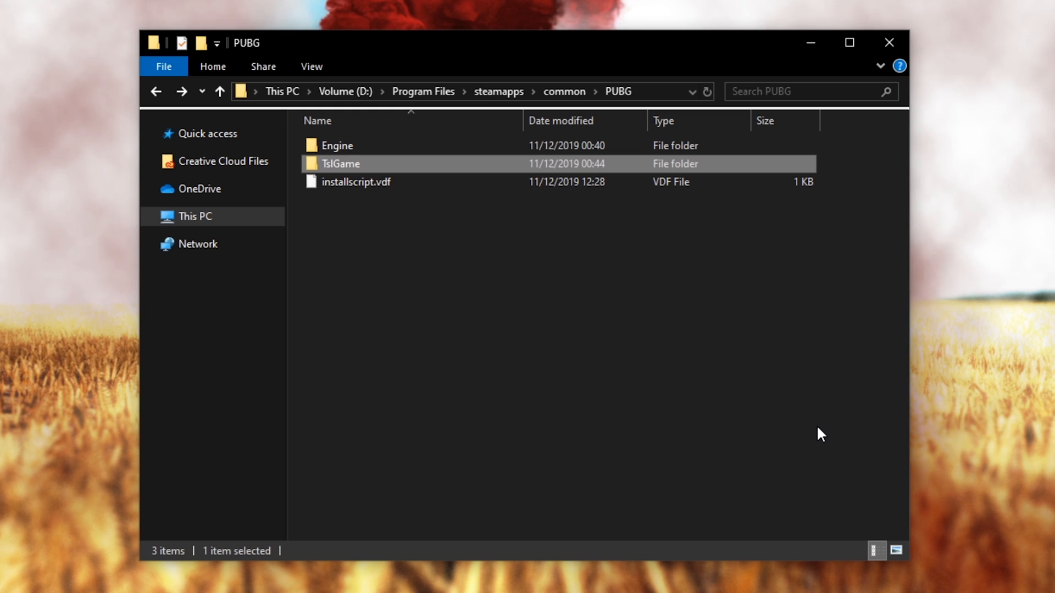
double_click(339, 164)
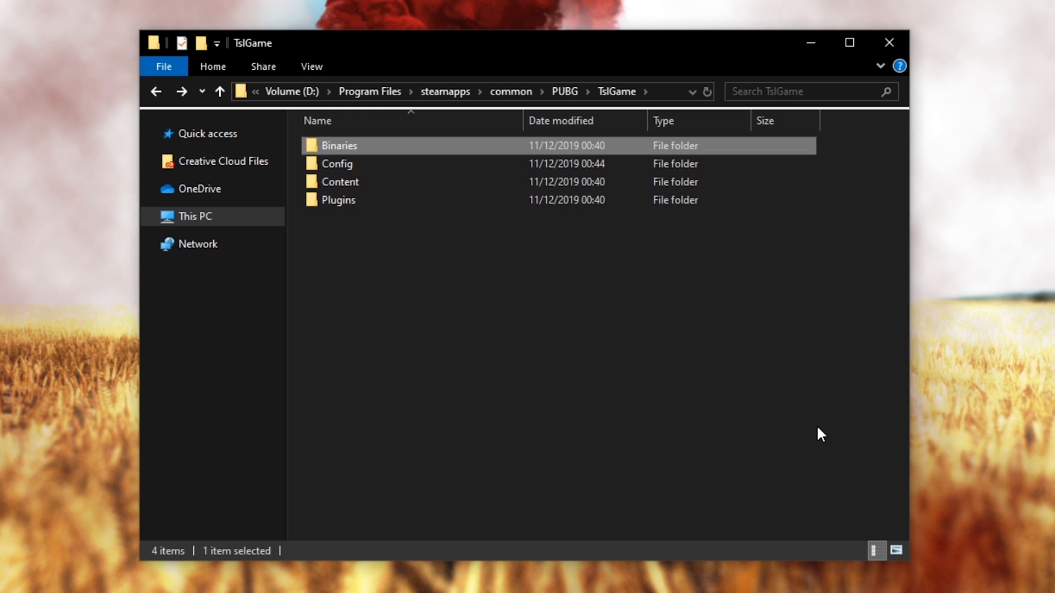
double_click(338, 145)
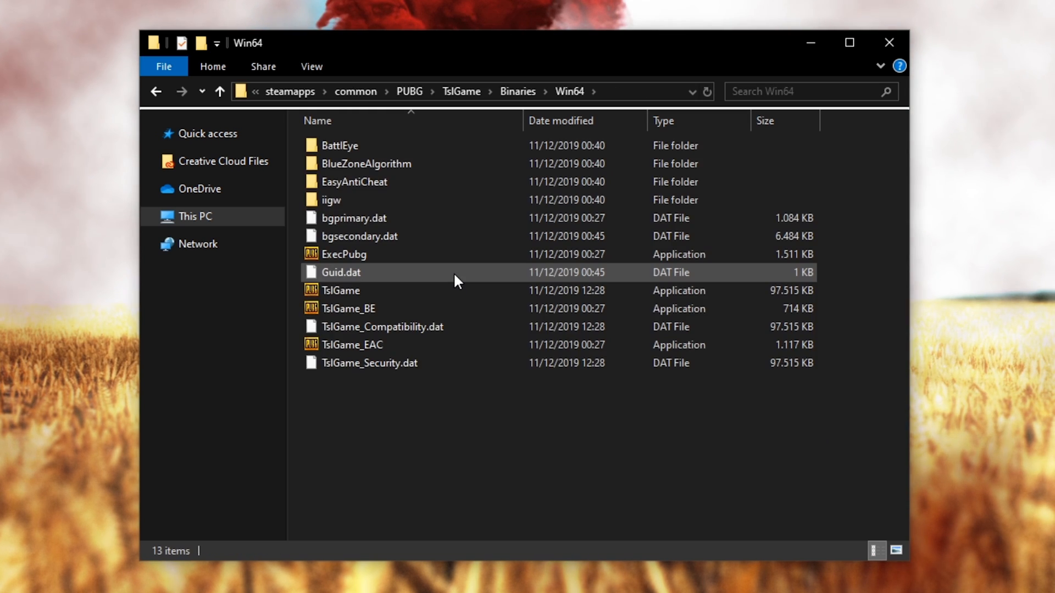
right_click(340, 290)
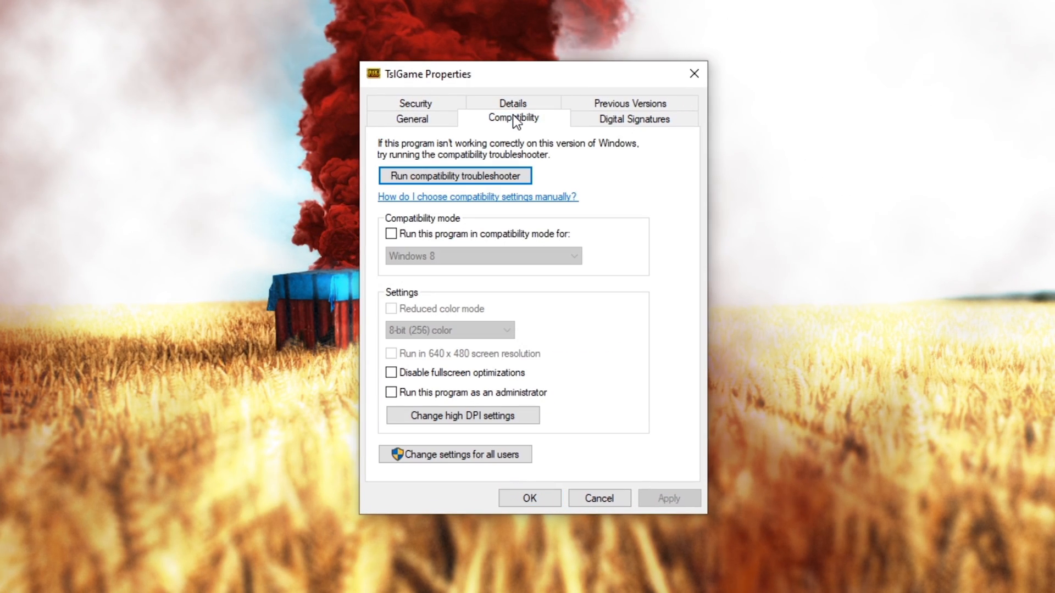
mouse_move(457, 422)
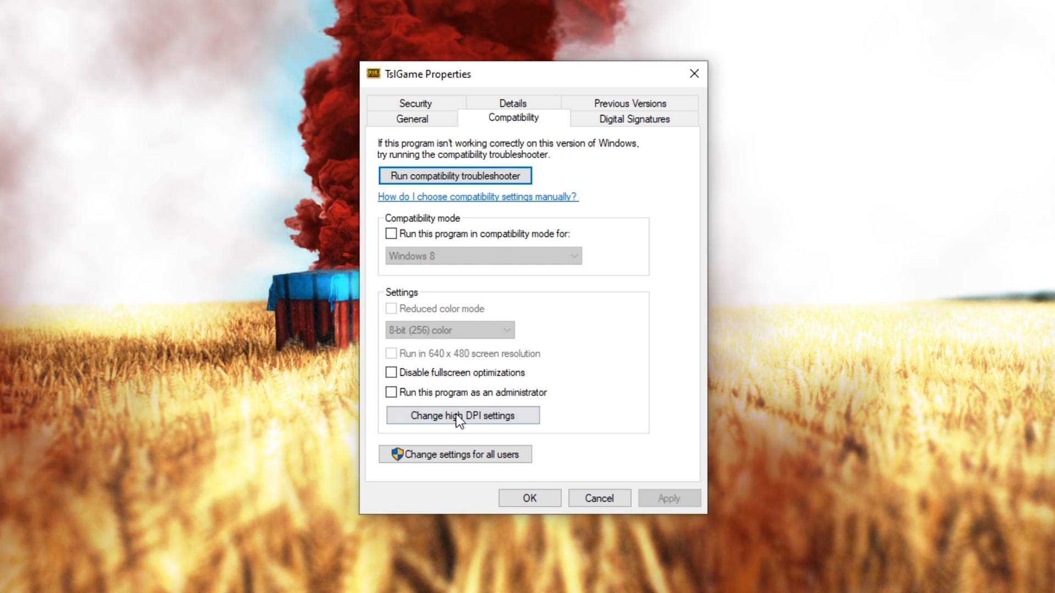
Step: Bring up Change high DPI settings from TslGame's Compatibility tab
left_click(462, 416)
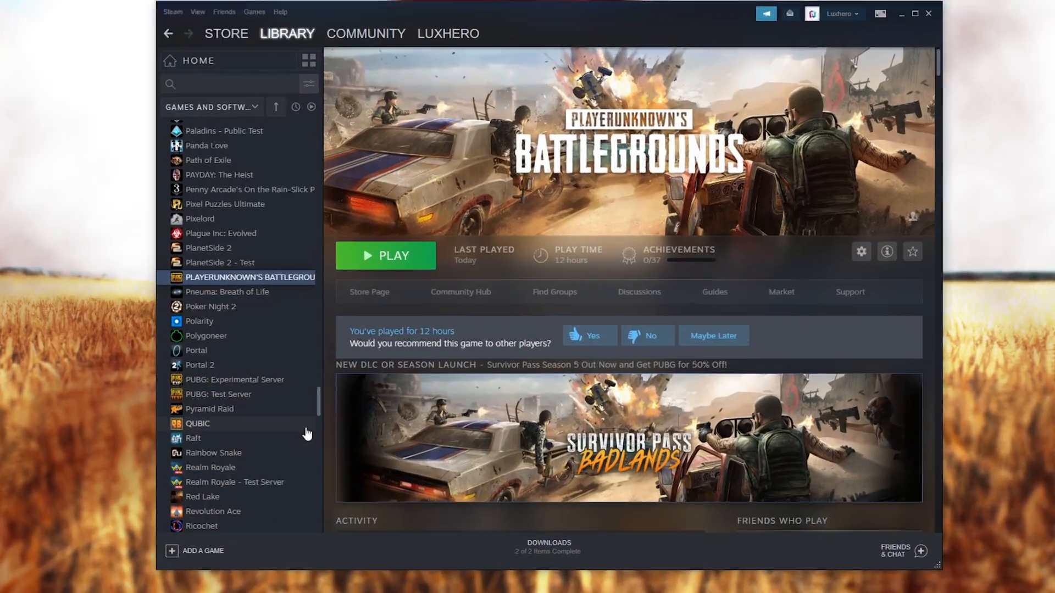
Step: Reach Set Launch Options in PLAYERUNKNOWN'S BATTLEGROUNDS Steam Properties
left_click(861, 252)
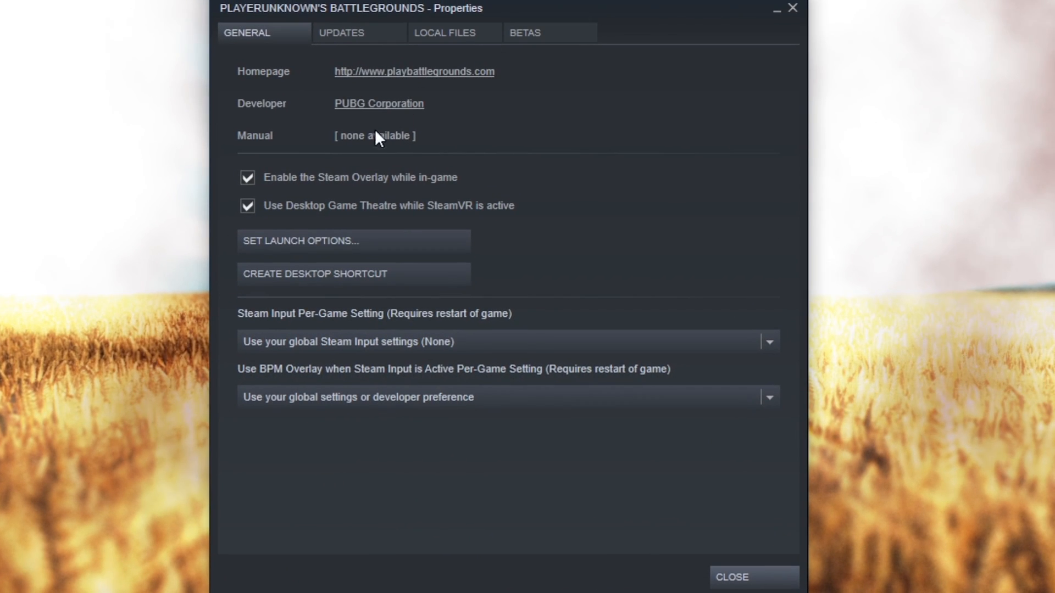
left_click(299, 240)
type("%tem")
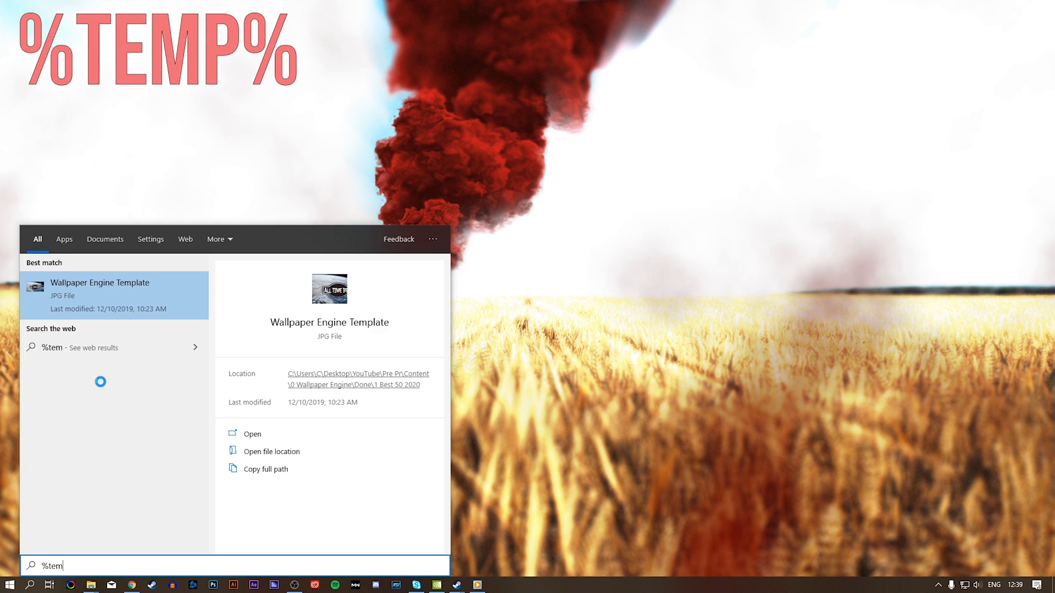
Step: Select all 580 Temp folder items and confirm their permanent deletion
key("Enter")
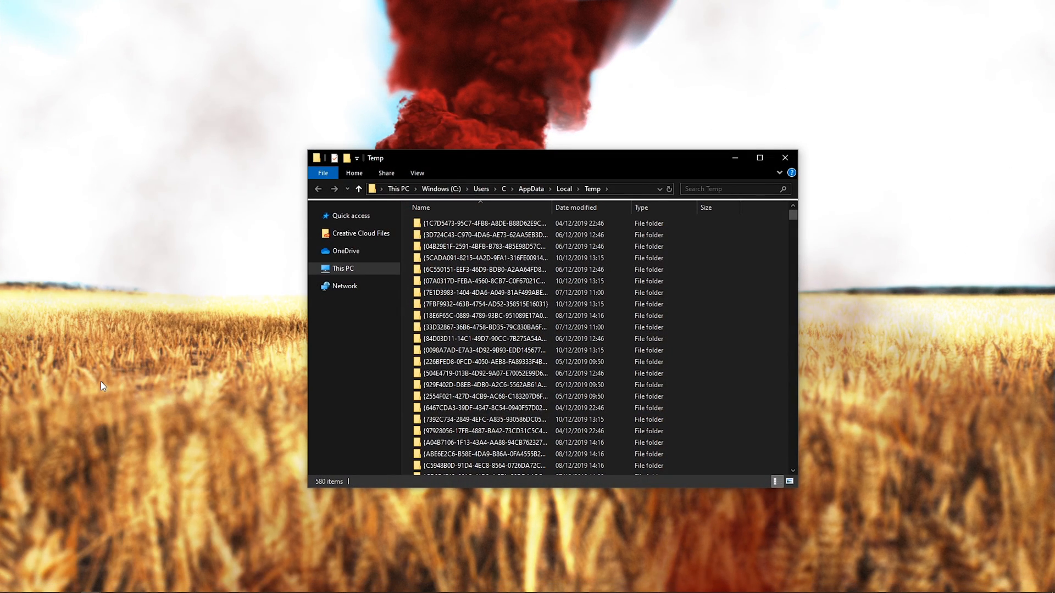
right_click(522, 315)
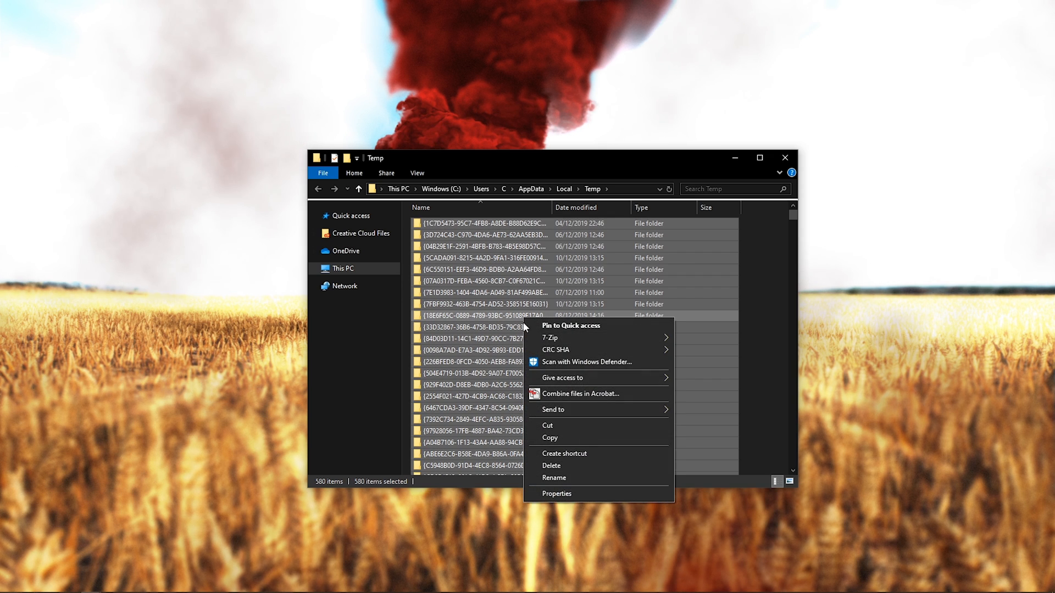
left_click(555, 466)
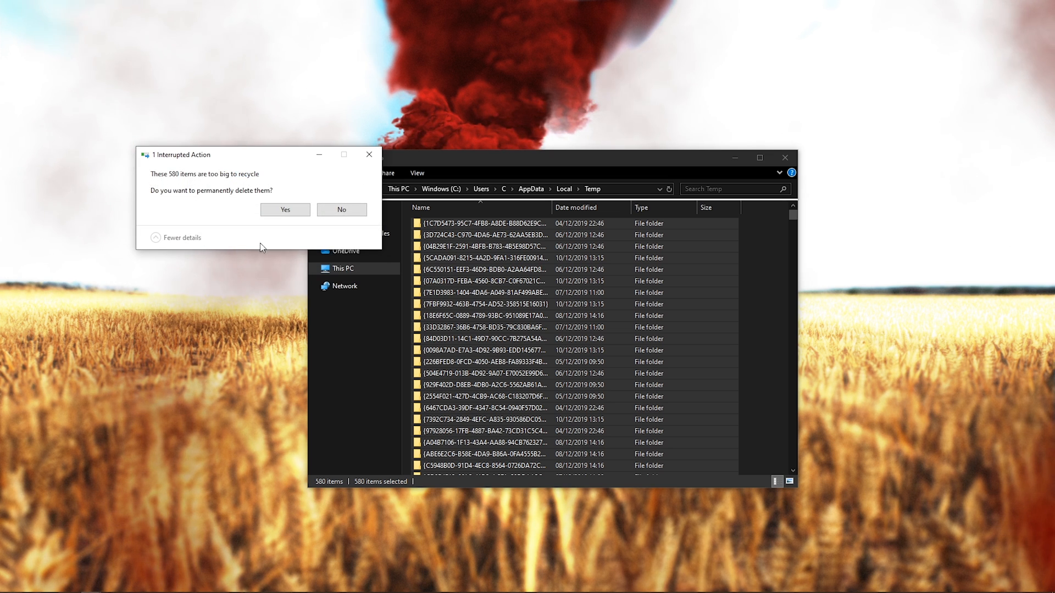
left_click(285, 209)
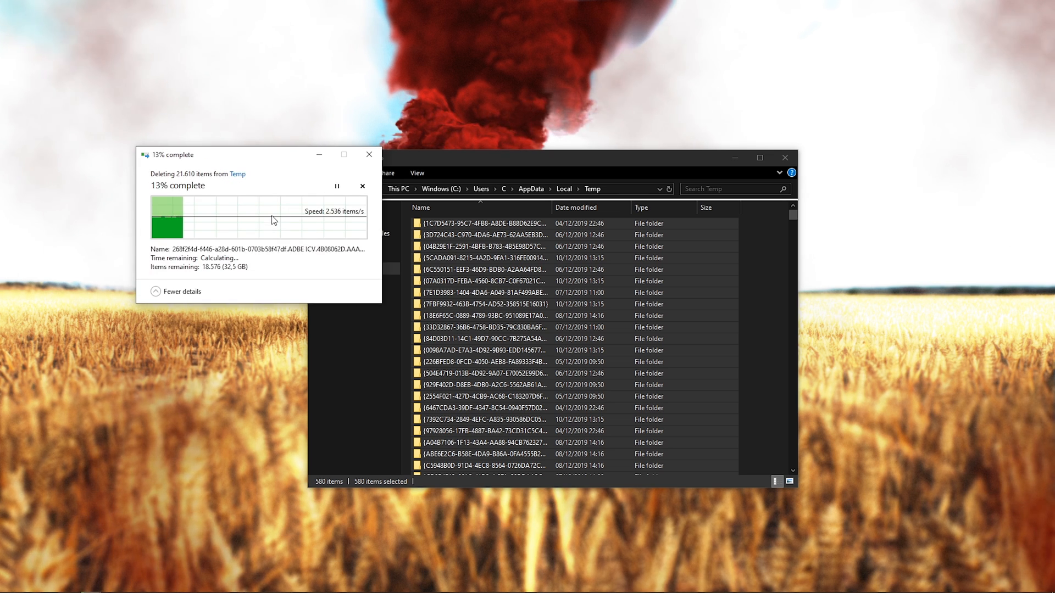